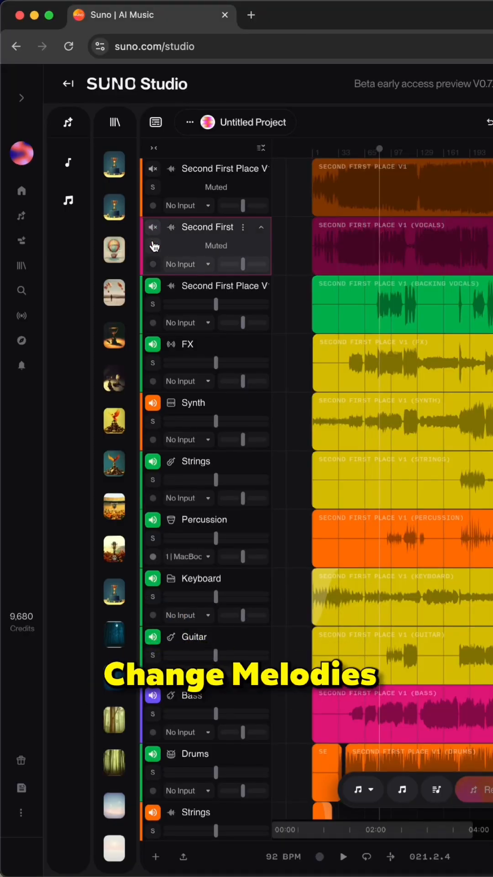
Unmute the Vocals stem so it plays again while the full-mix track stays muted.
{"action": "left_click", "coordinate": [153, 226]}
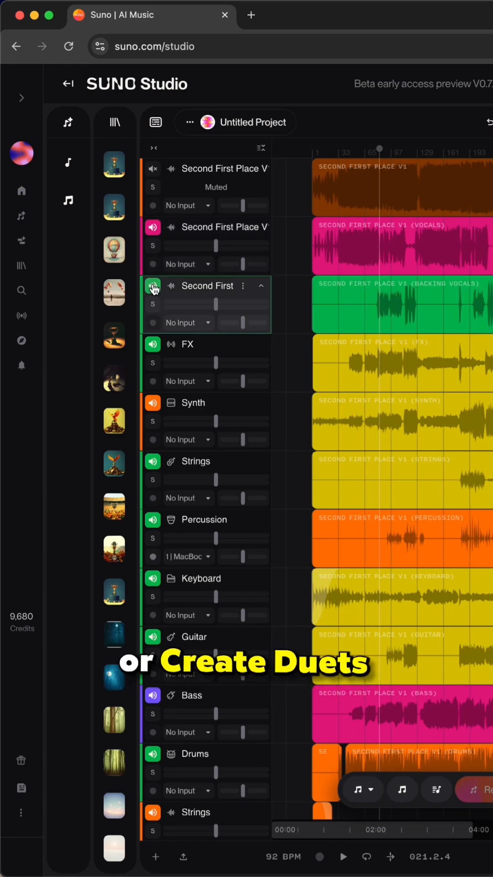